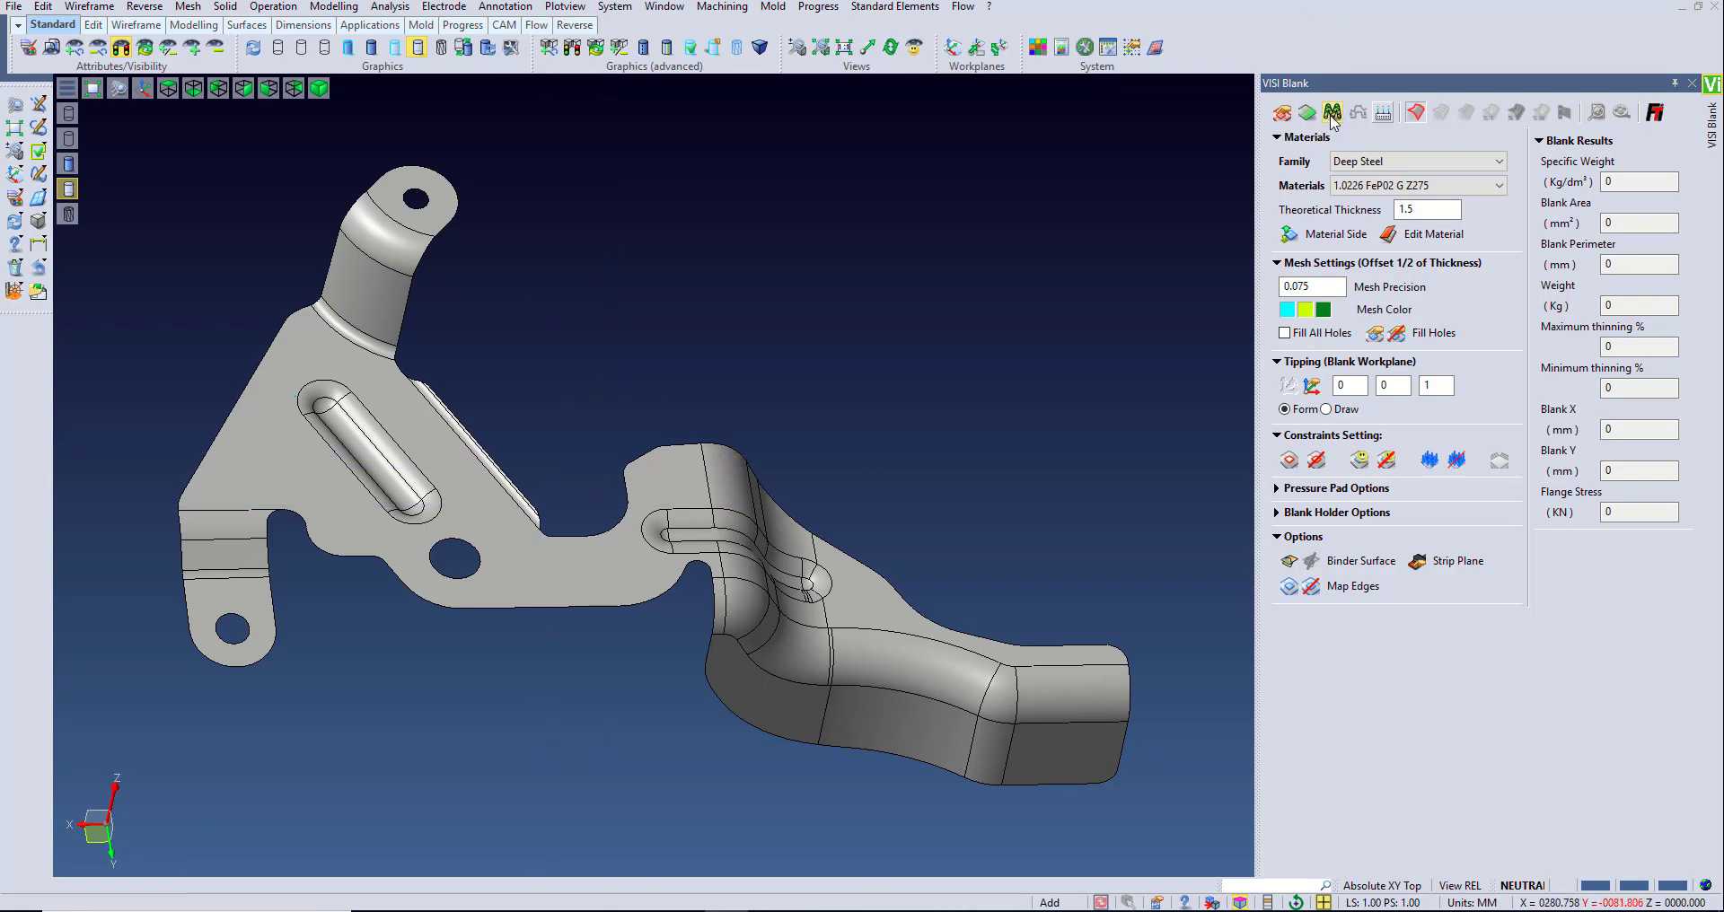
- Unfold the formed bracket into a flat blank in HSLA 420 CR
click(1332, 112)
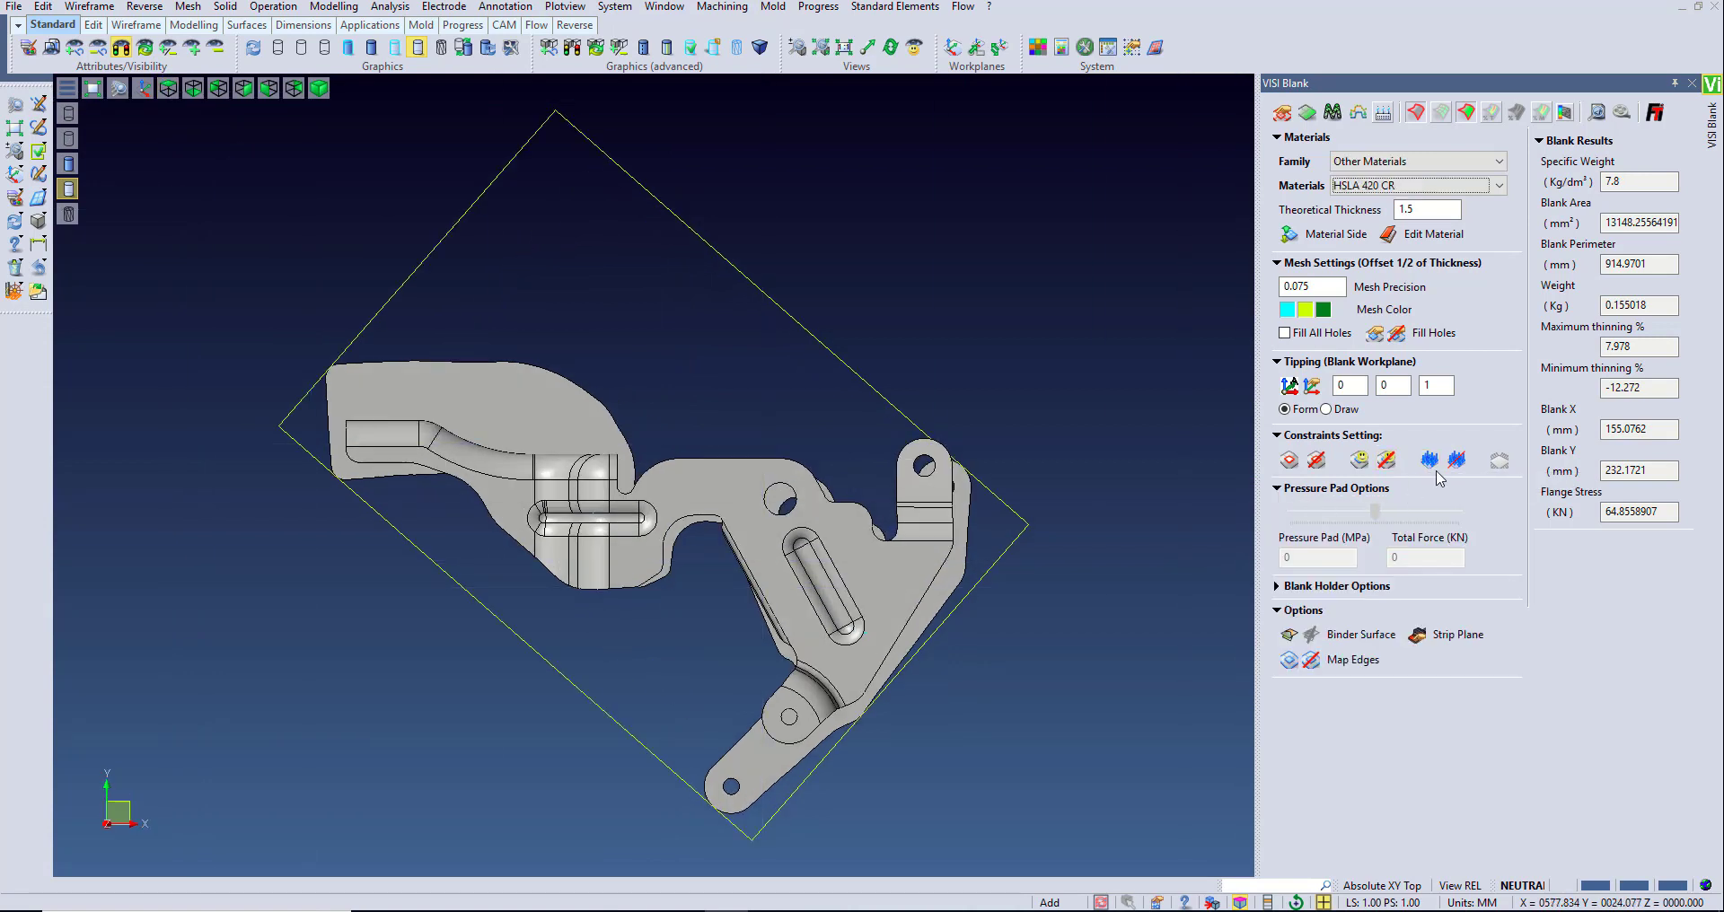
- Recalculate the blank with a pressure pad of about 35 MPa
click(1426, 460)
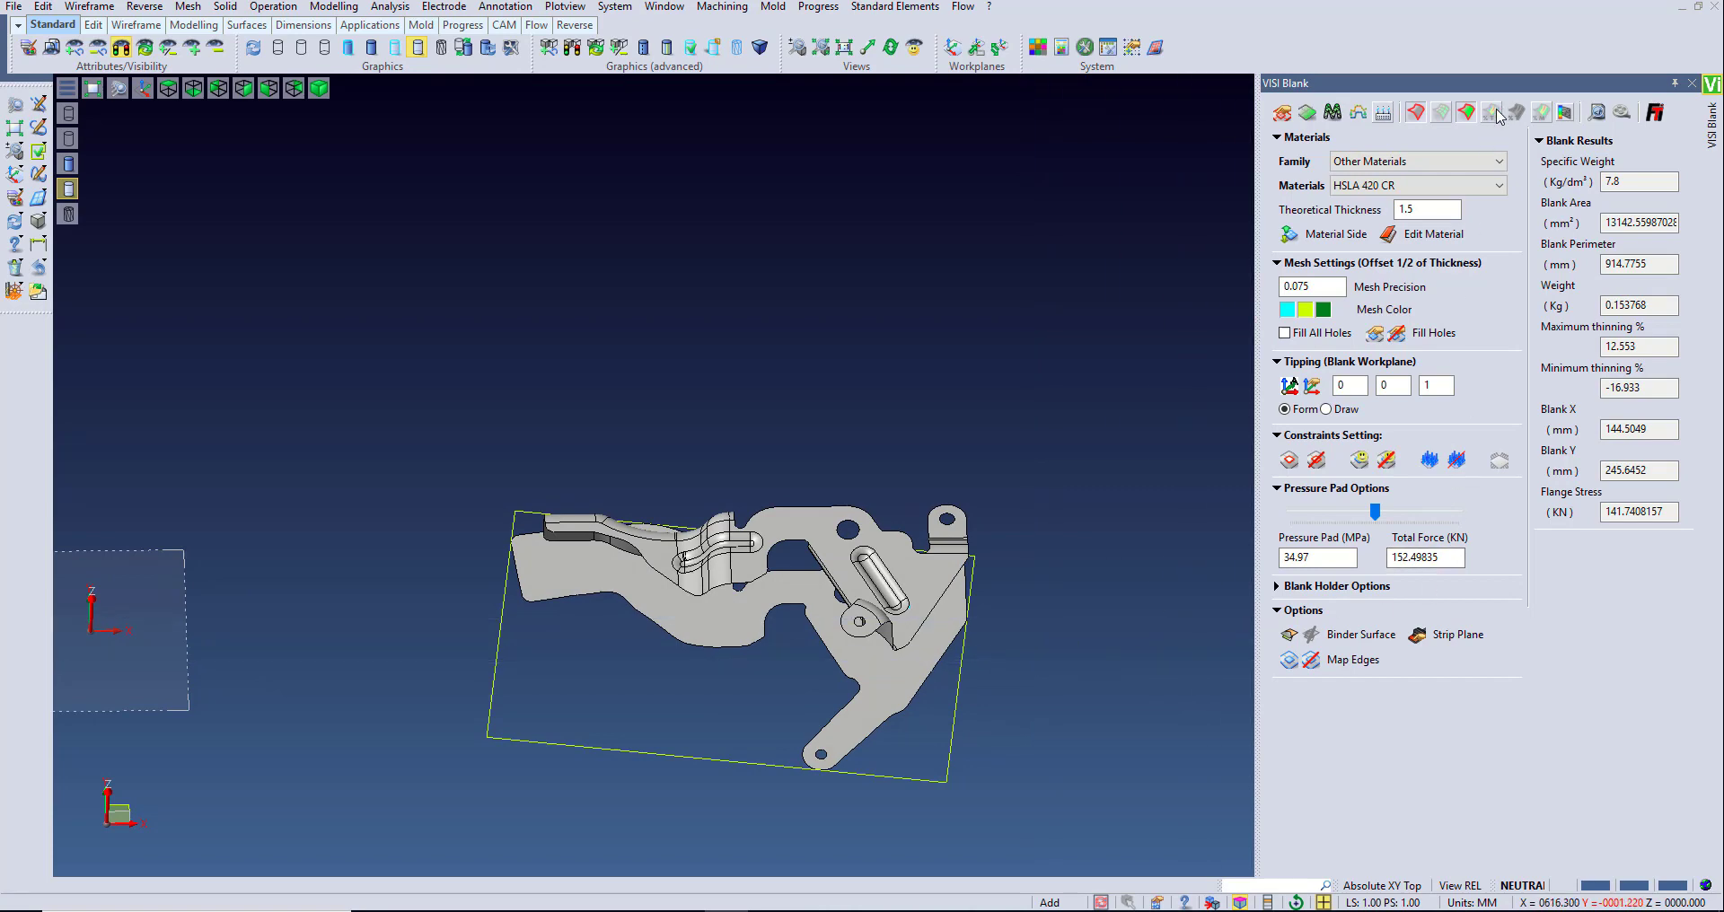
- Show the thickness colour map with its scale limits set to -20% and 20%
click(1491, 112)
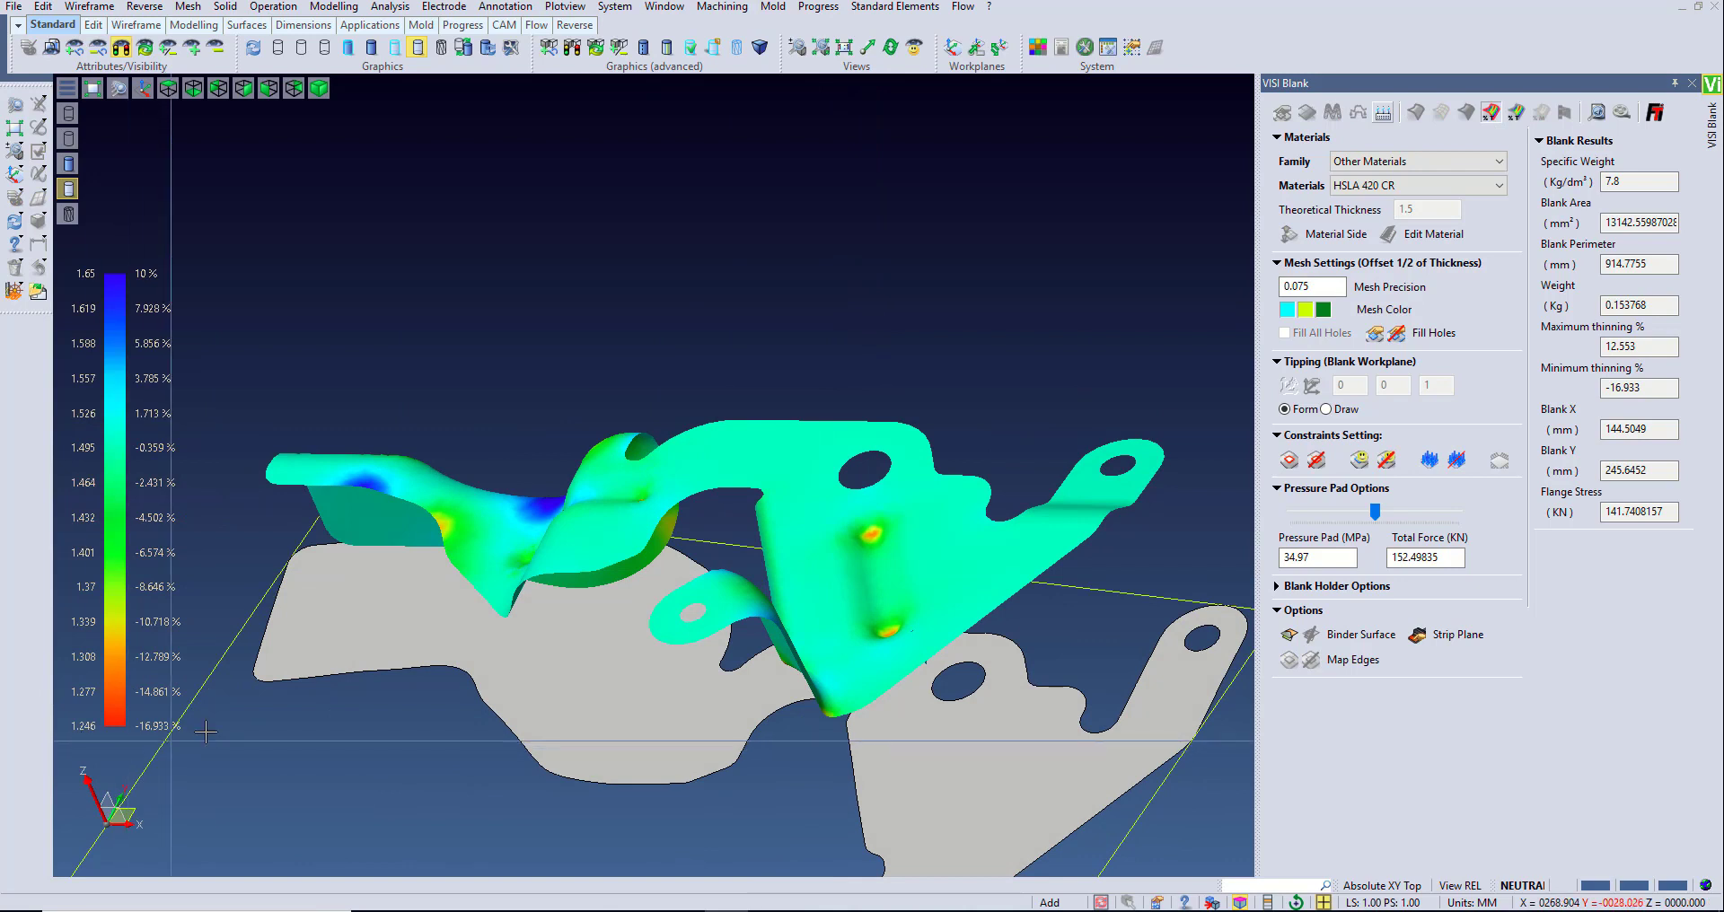
click(1517, 113)
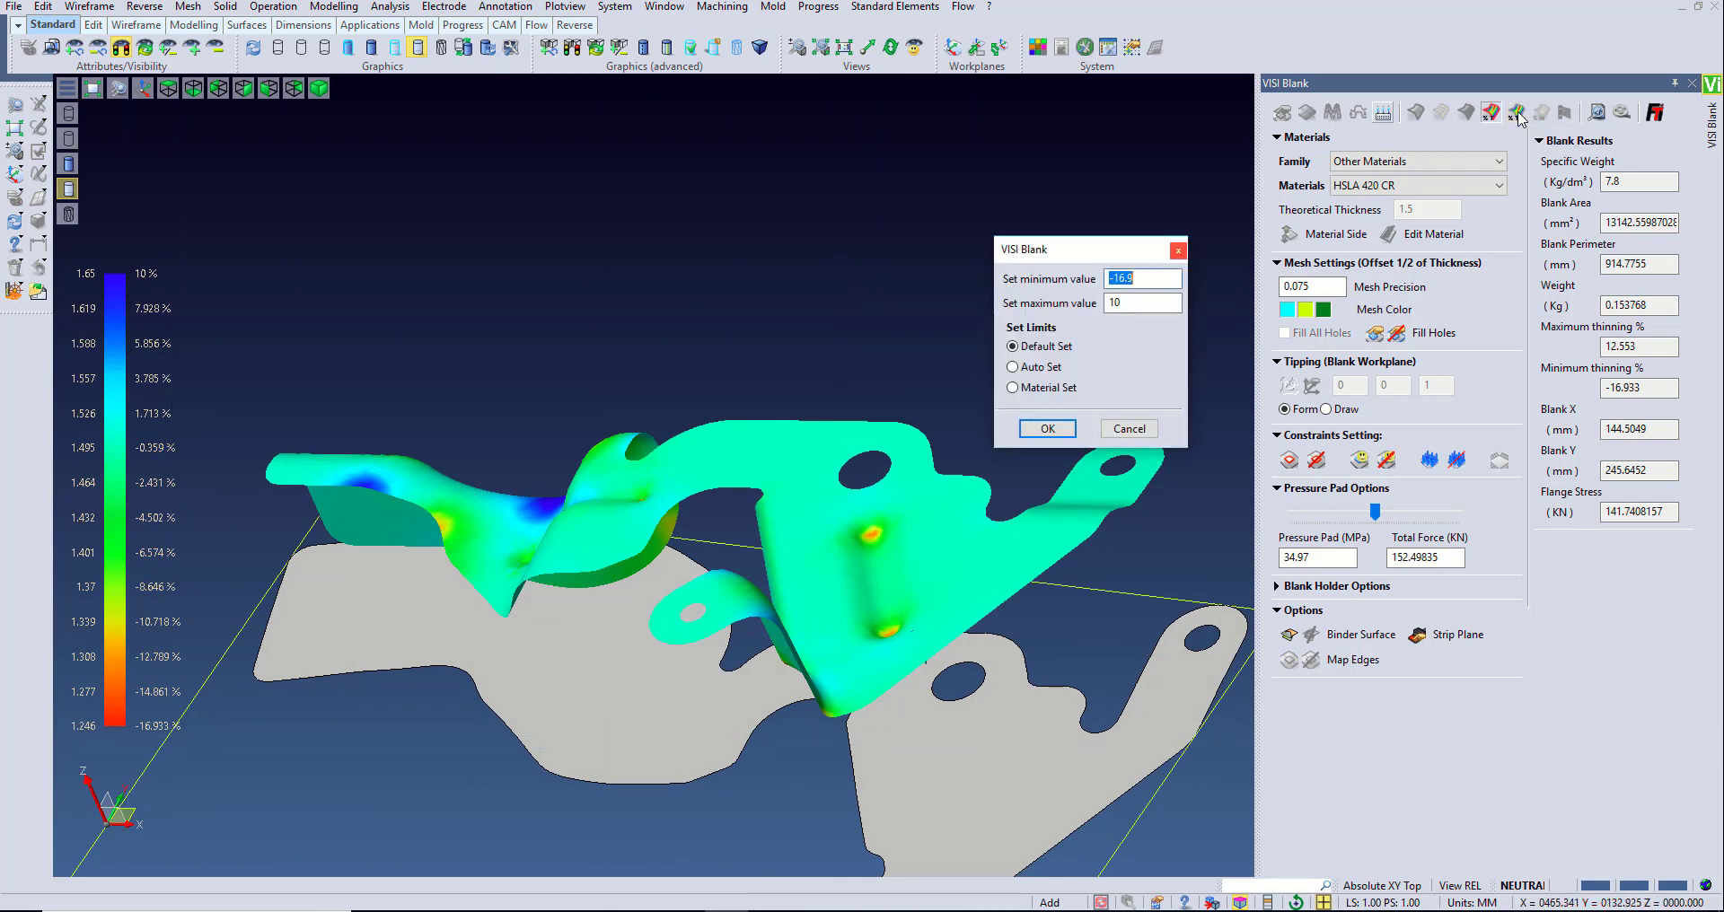
text(-)
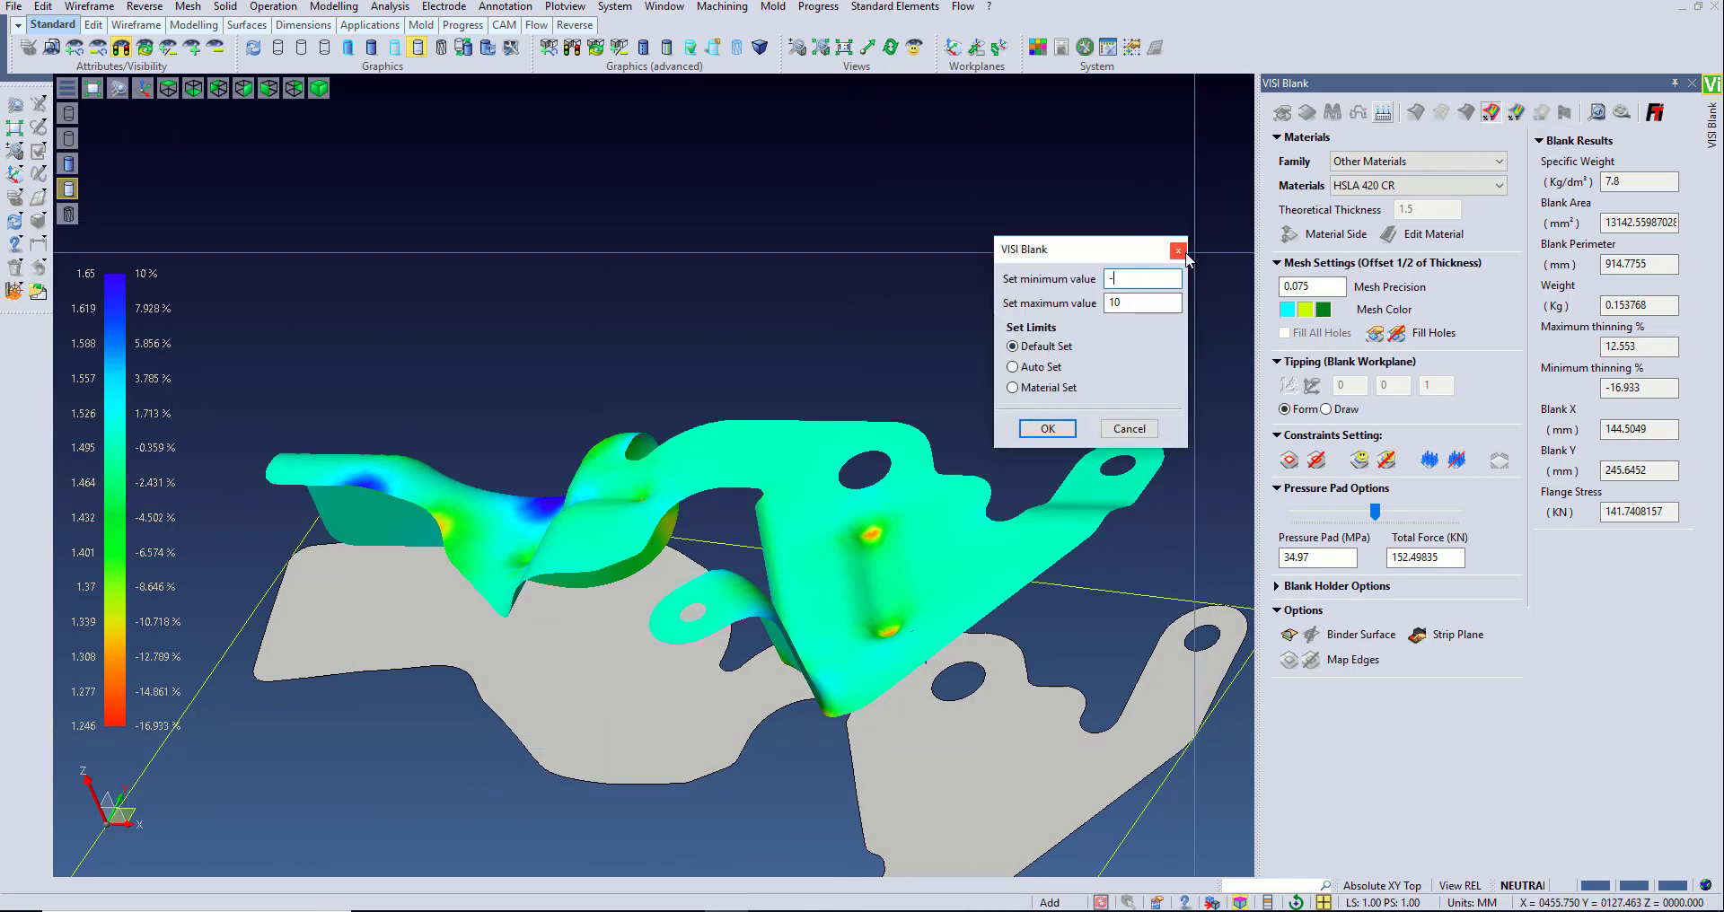
text(20)
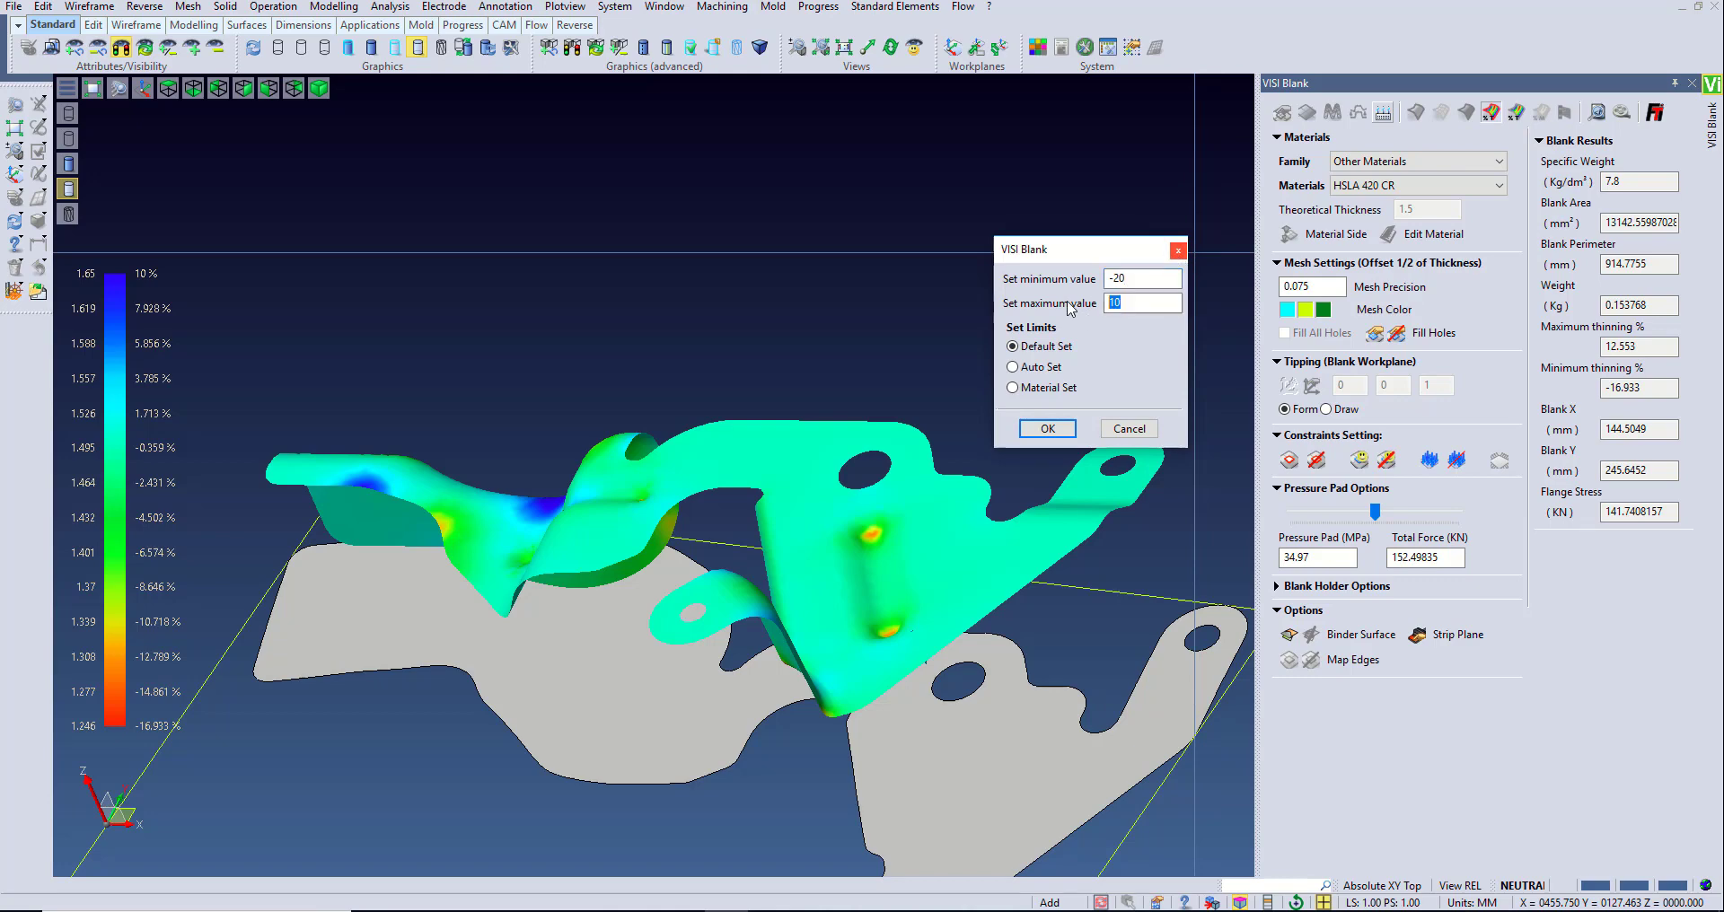
click(1045, 428)
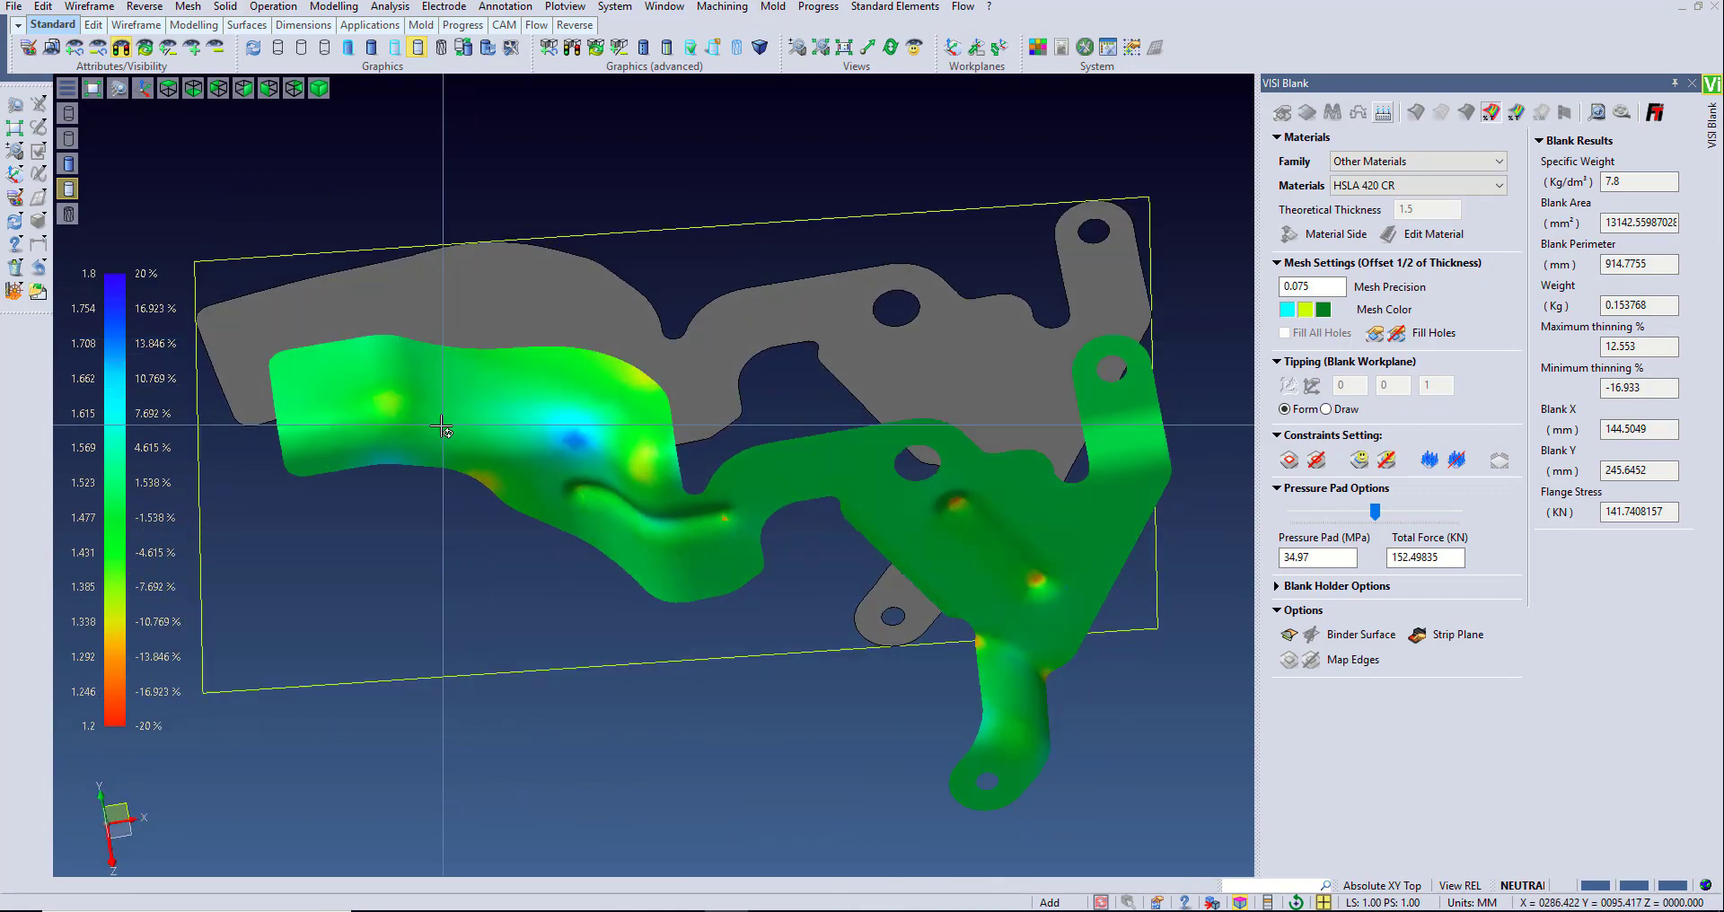
- Rotate the coloured part into view and export the blank results to Excel
drag(445, 426, 692, 349)
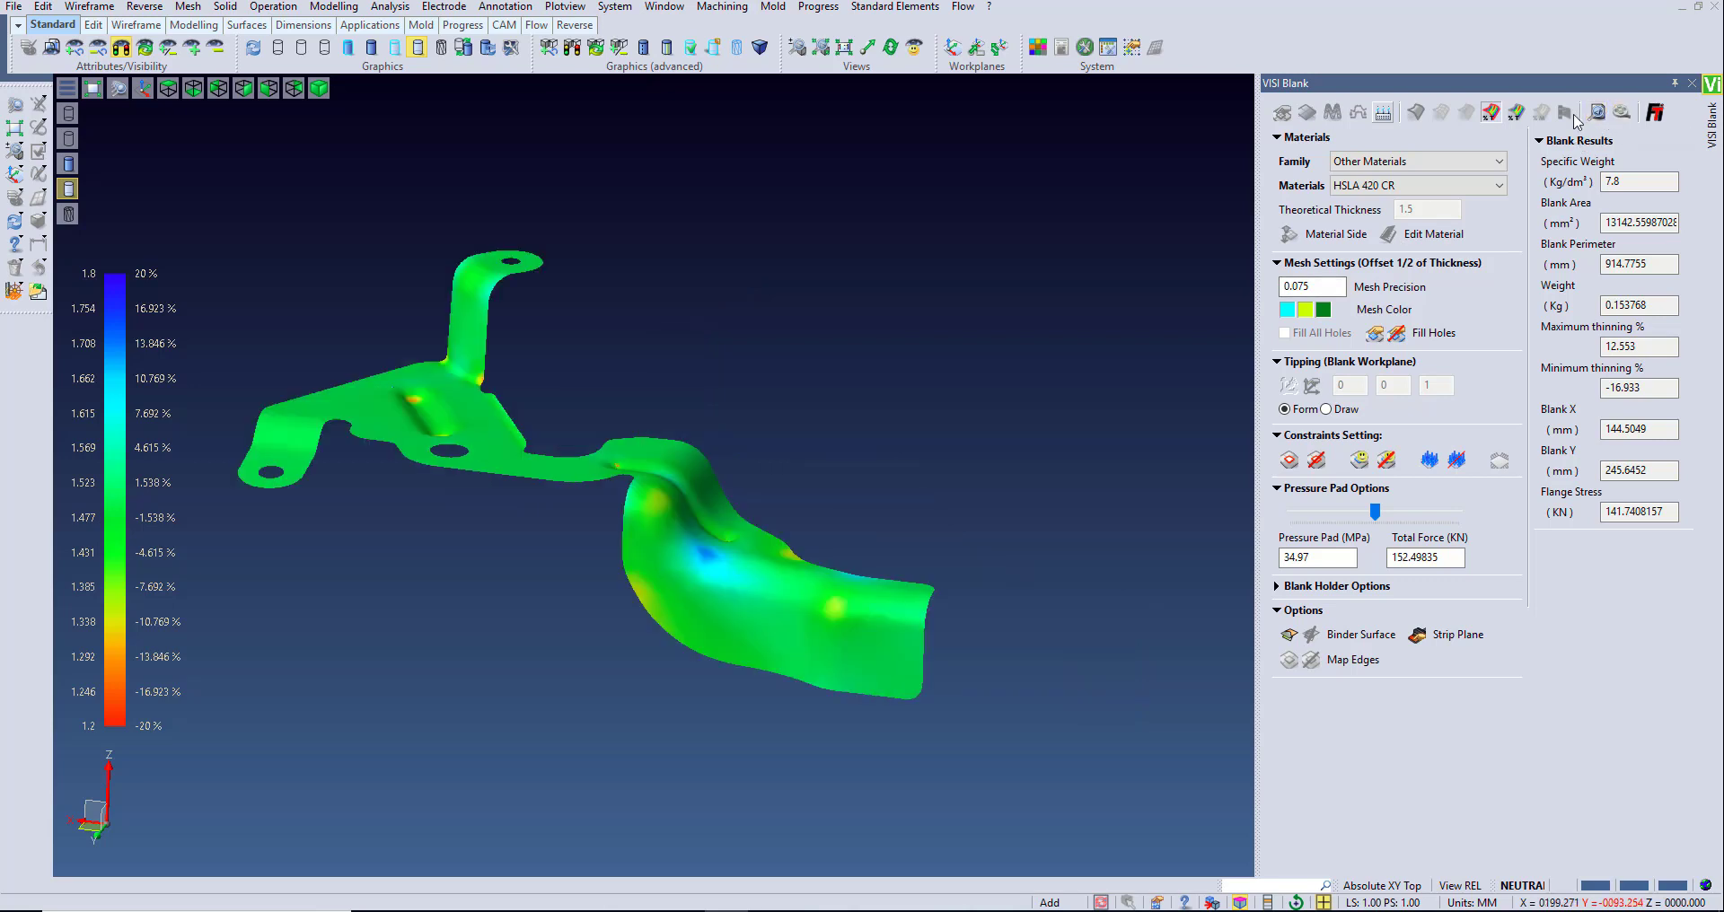
click(1566, 112)
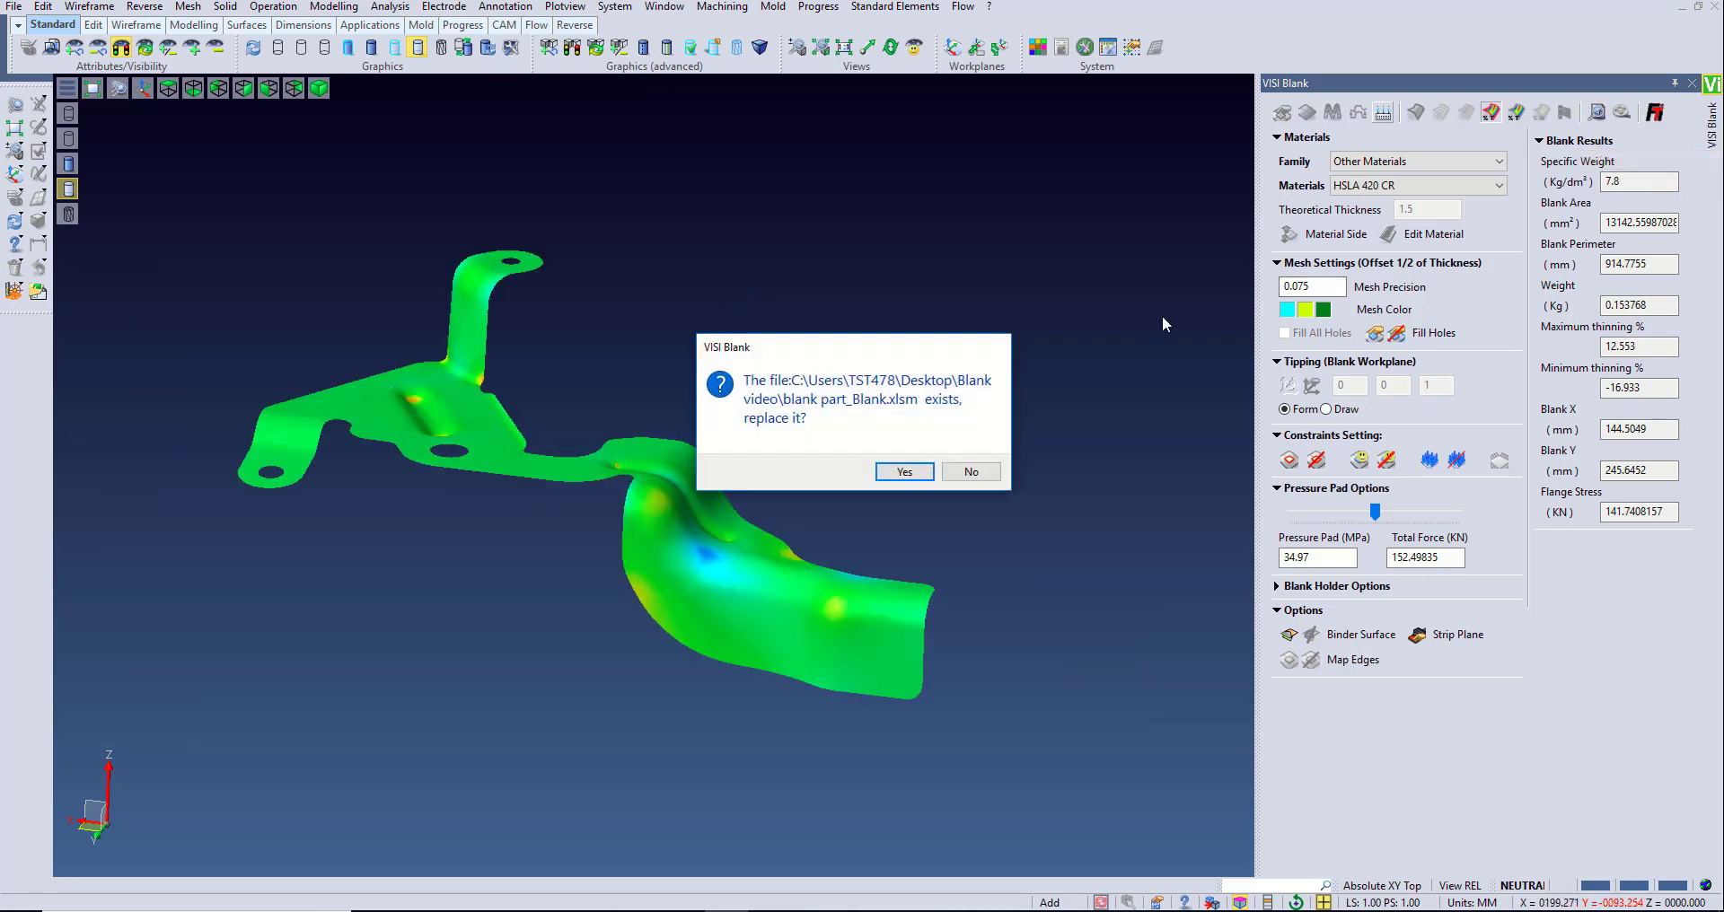
- Replace the existing report file, review the Excel report, then close it
click(903, 472)
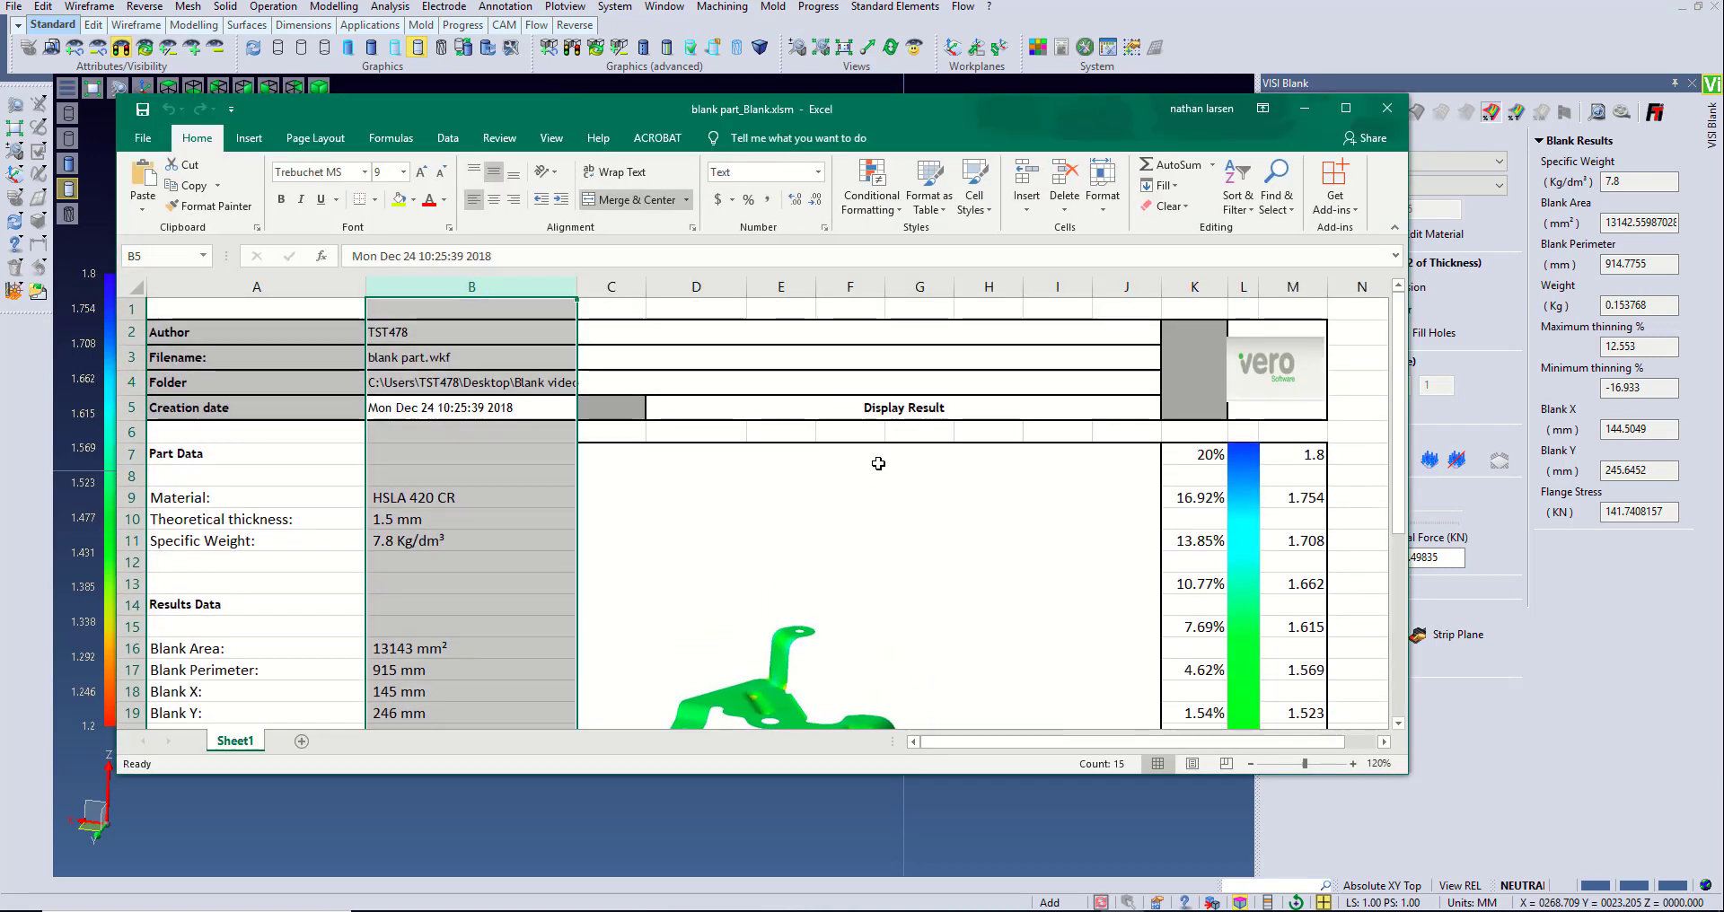
scroll(down, 3)
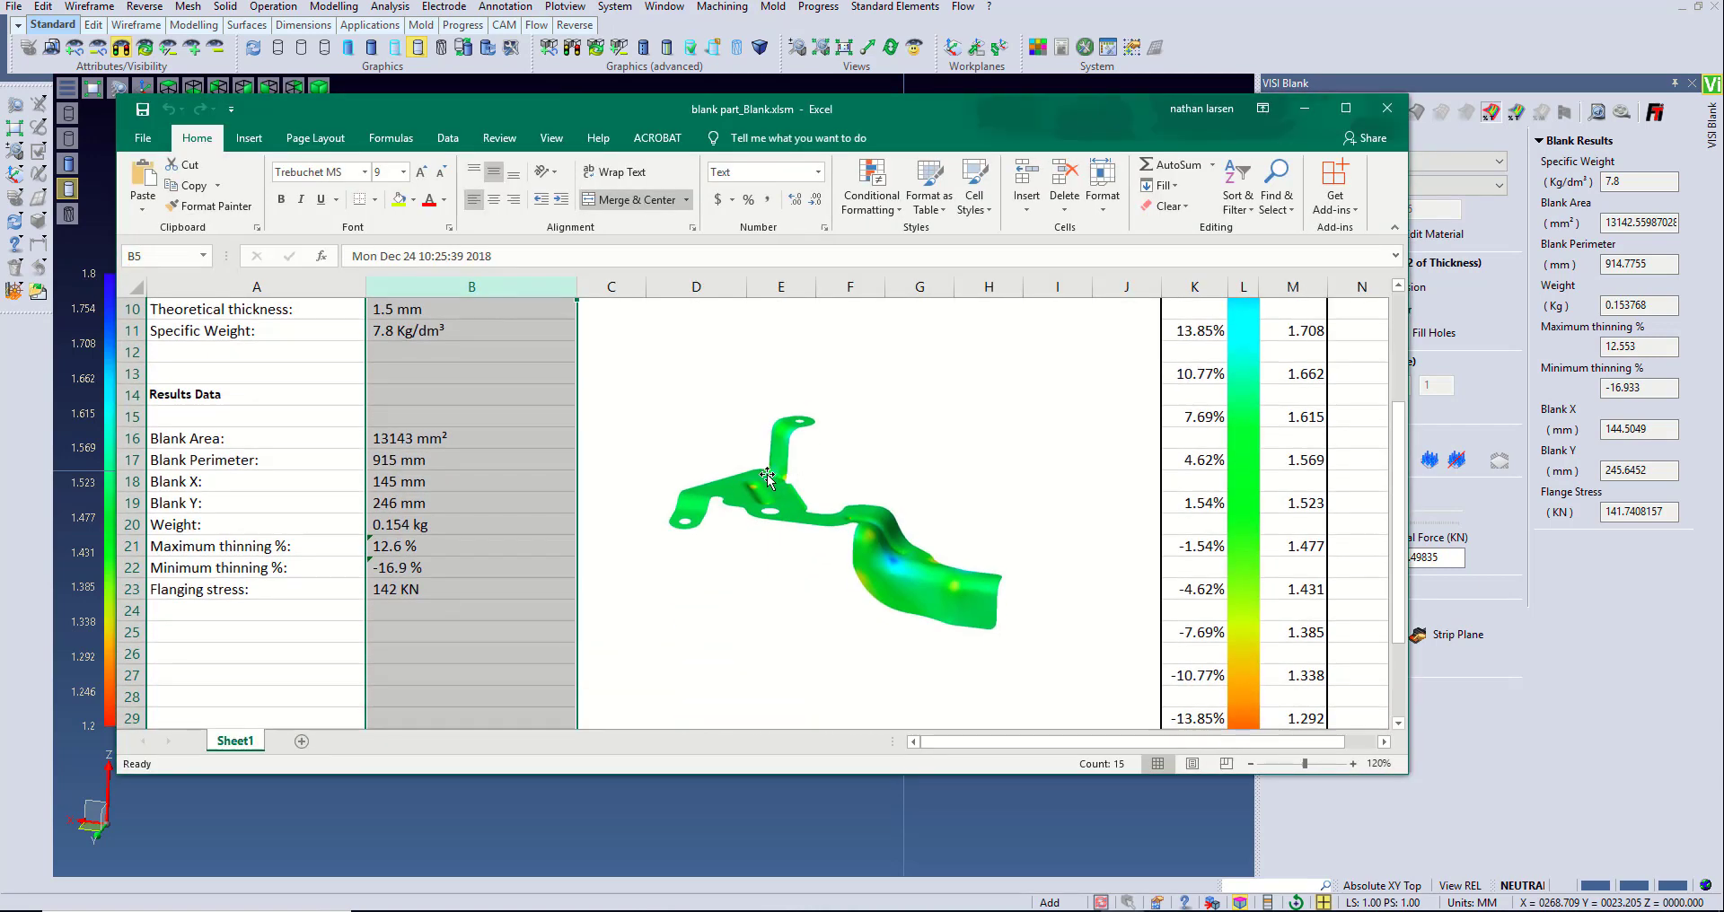
click(1567, 111)
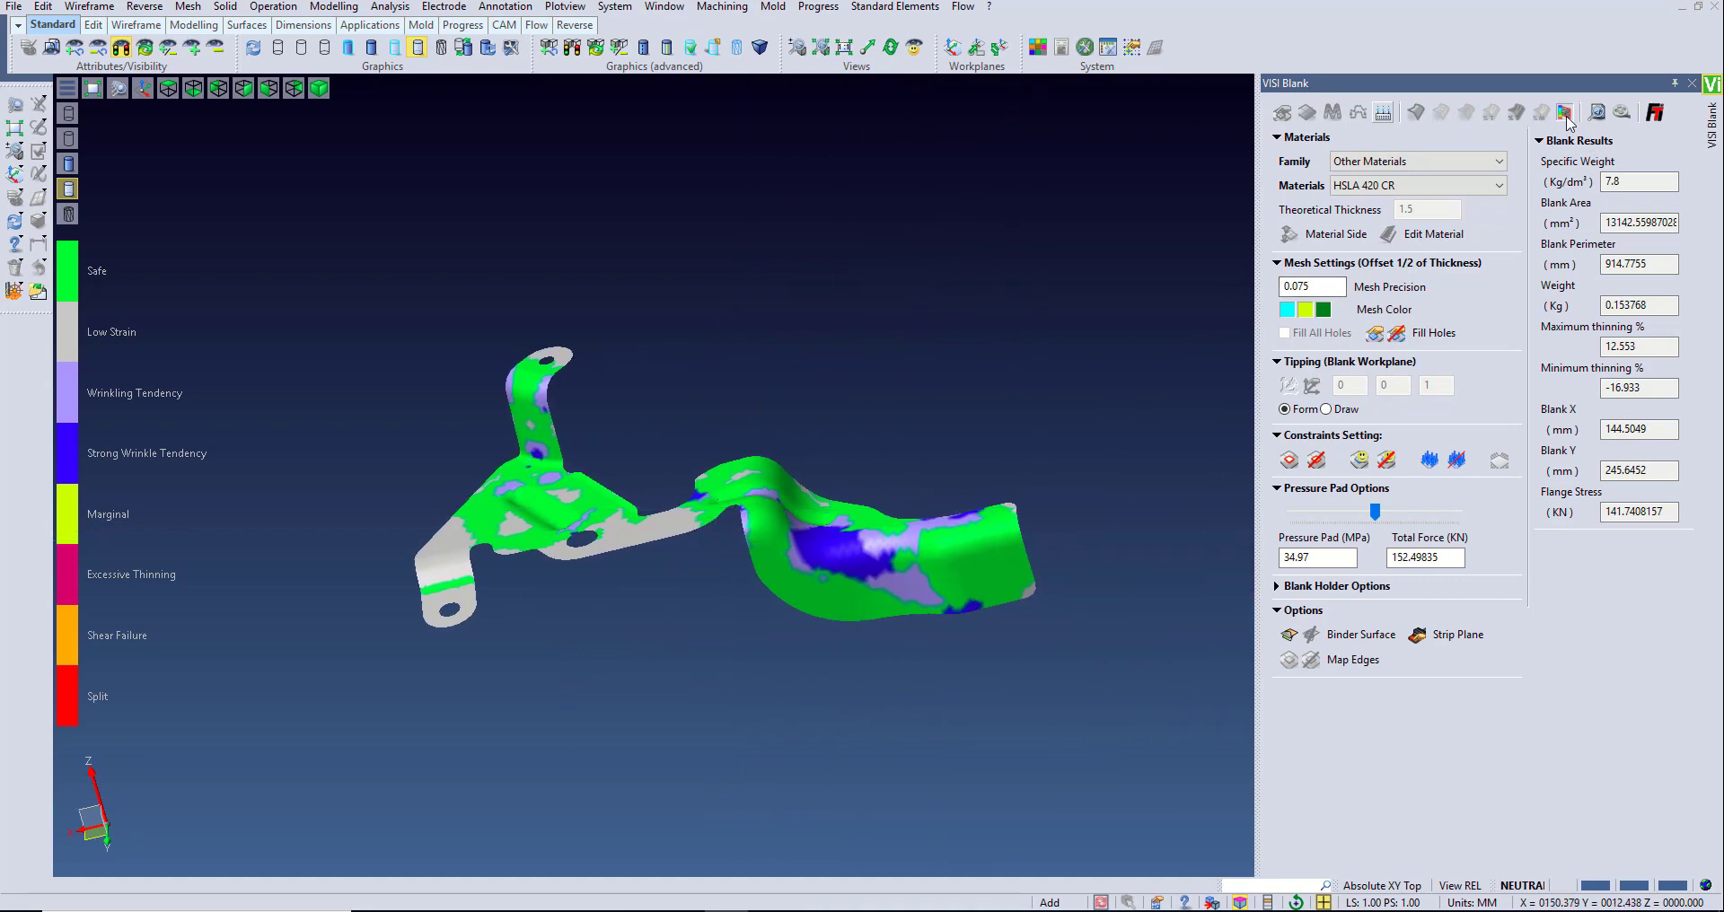
- Open the safety analyses and display the forming limit diagram
click(1566, 112)
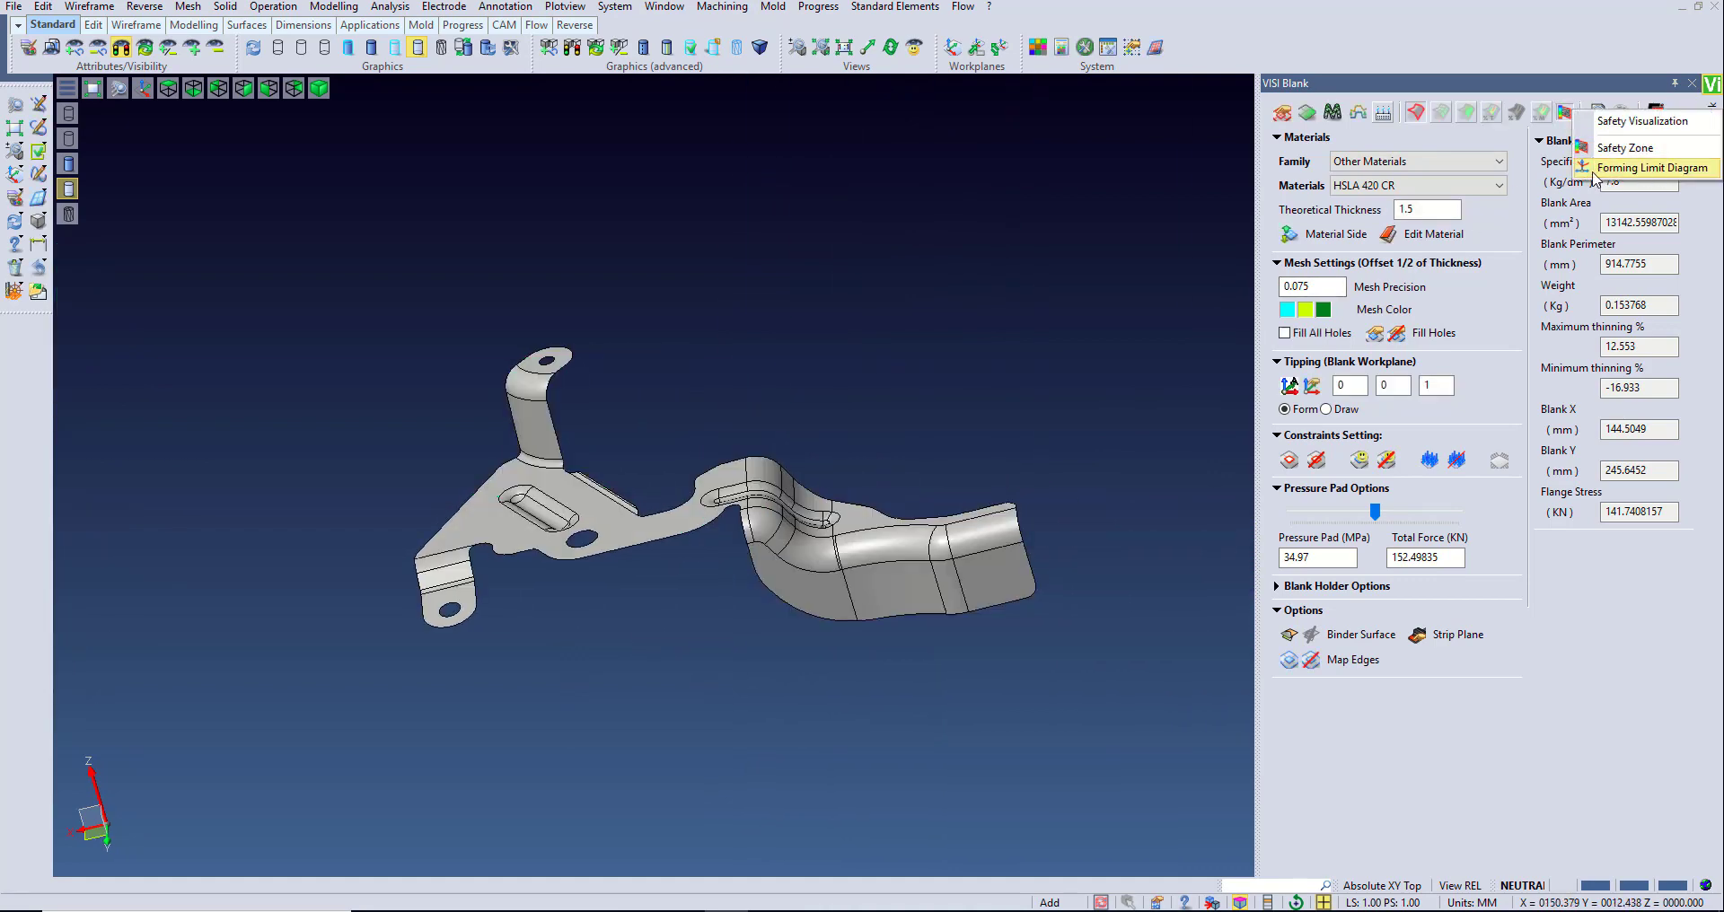
click(1652, 167)
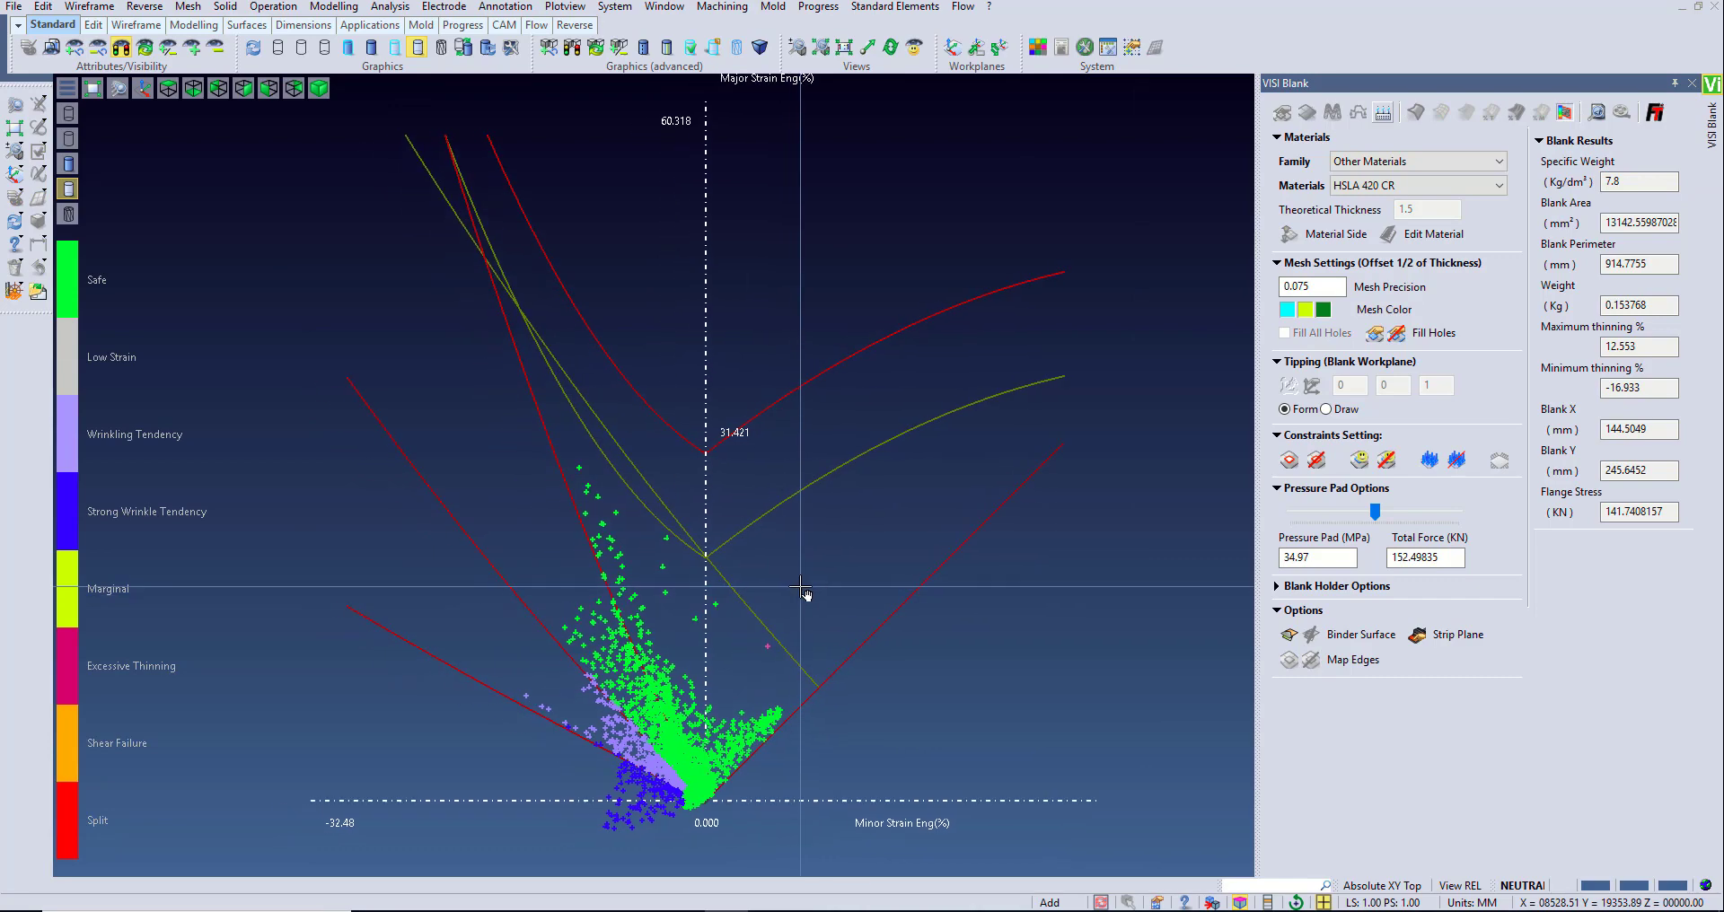
mouse_move(976, 697)
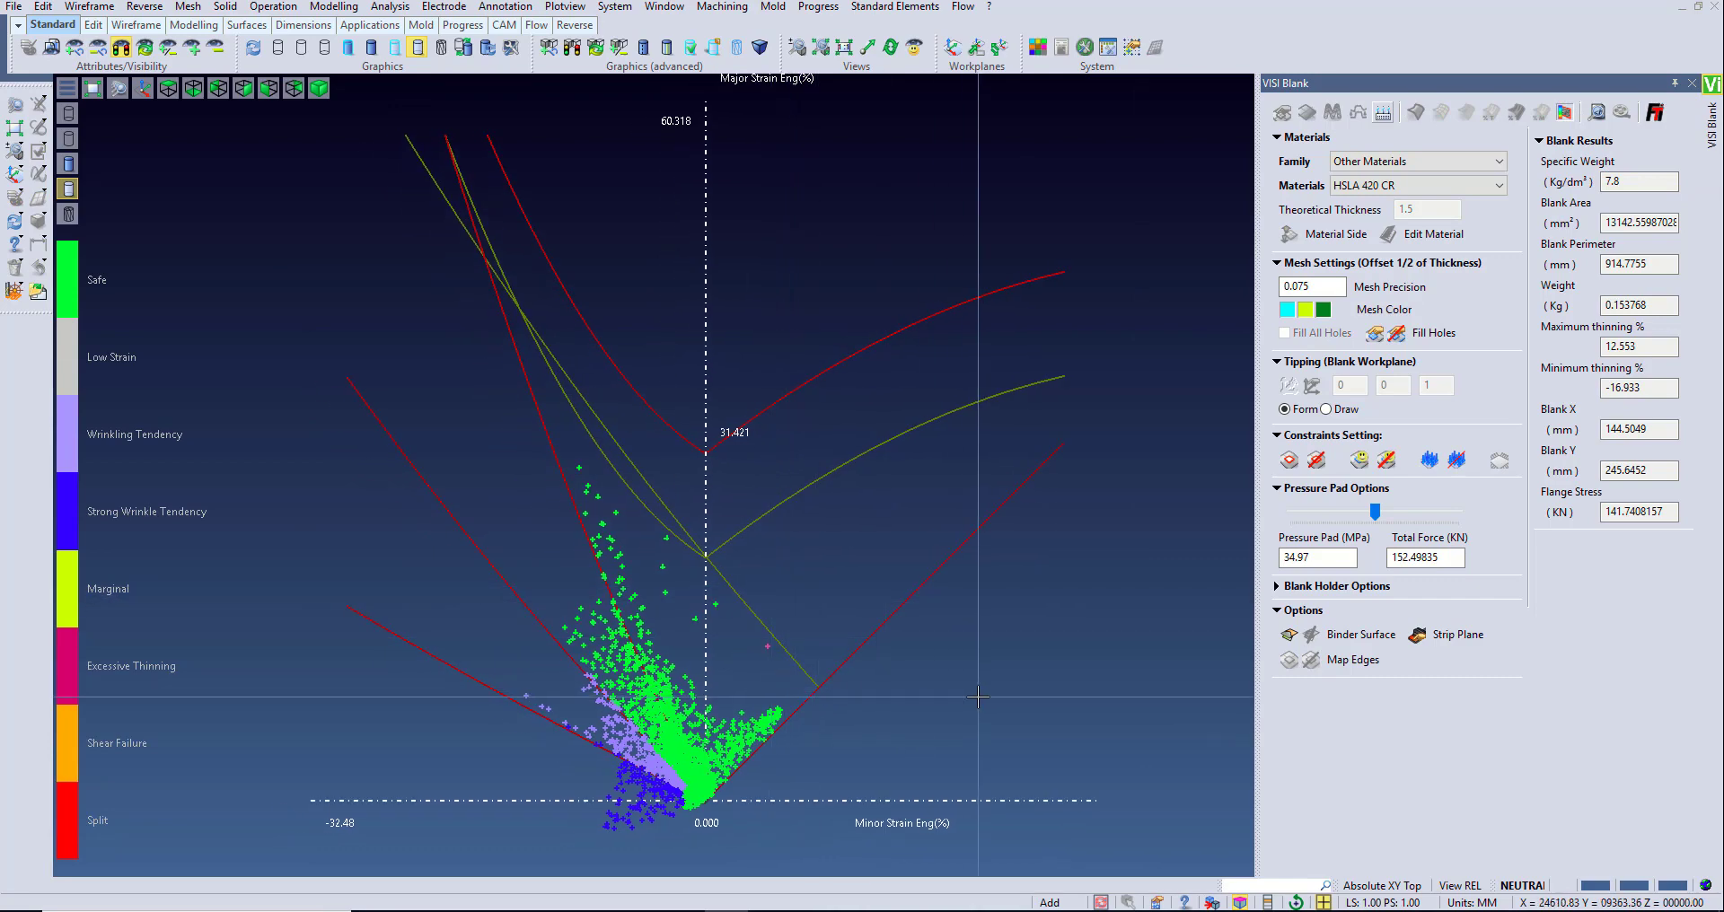
- Return to the part and display the springback mesh over the blank
click(1357, 112)
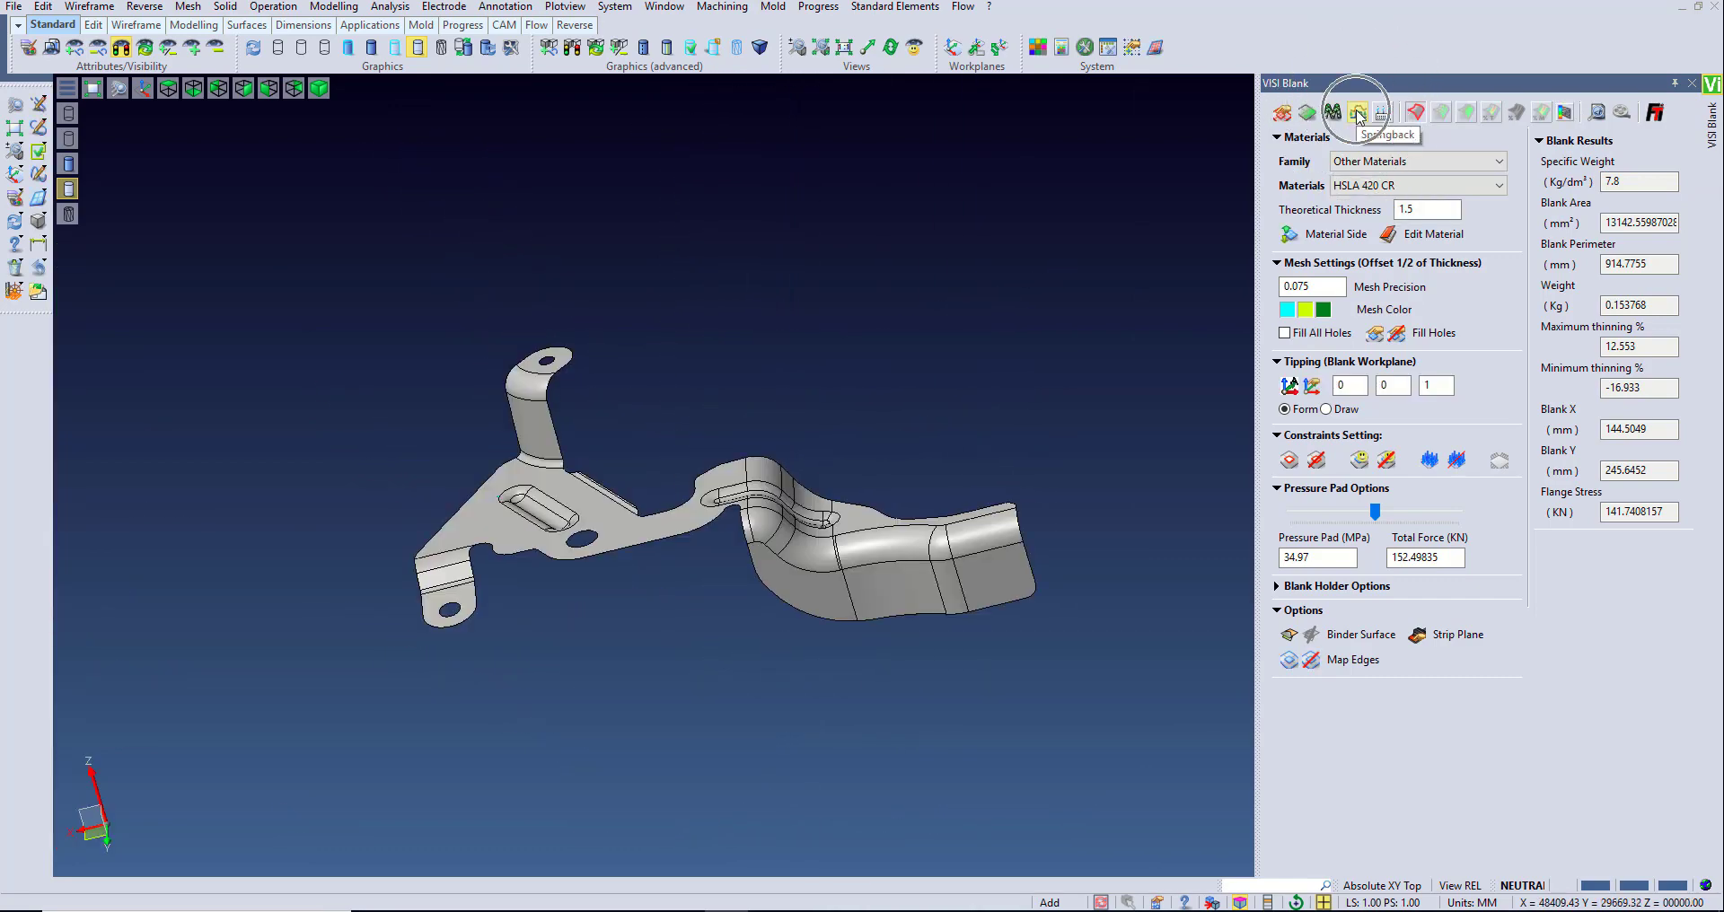
click(1357, 112)
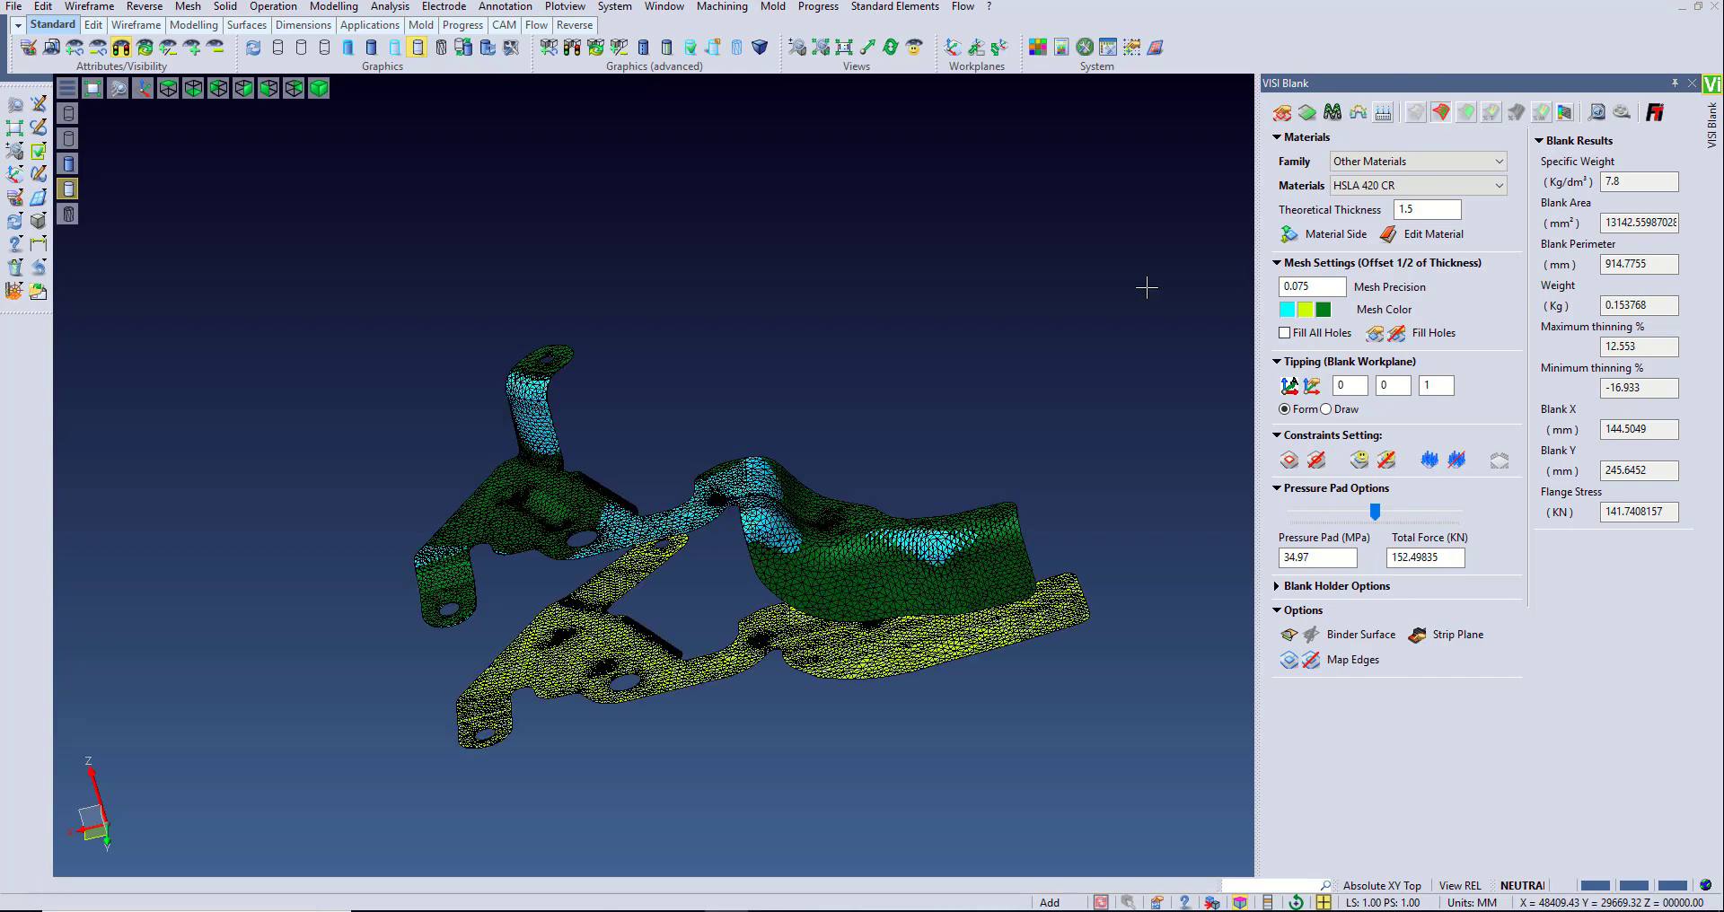